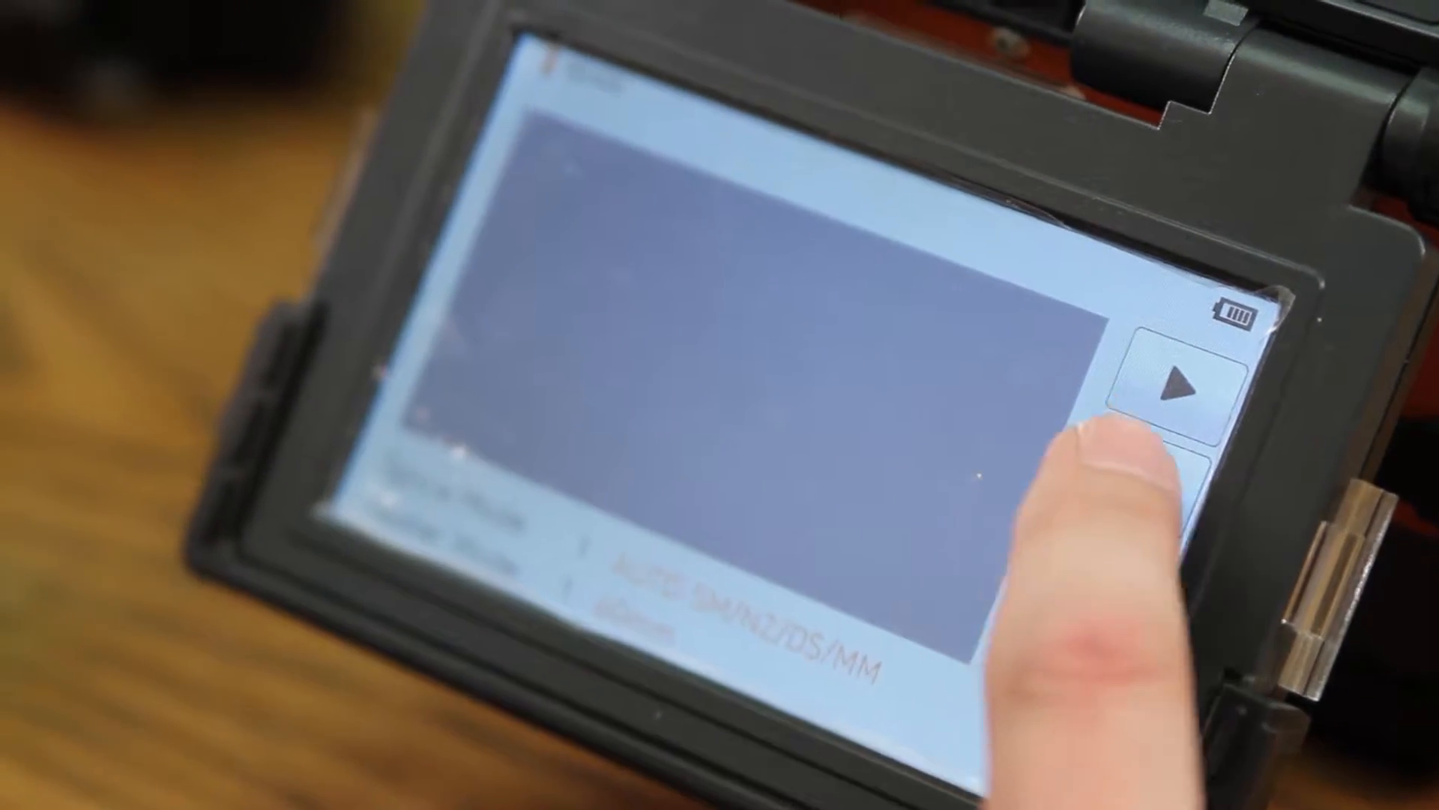
Step: Start Arc Calibration from the Calibration menu, prompting to load left and right SM fibers
click(1185, 381)
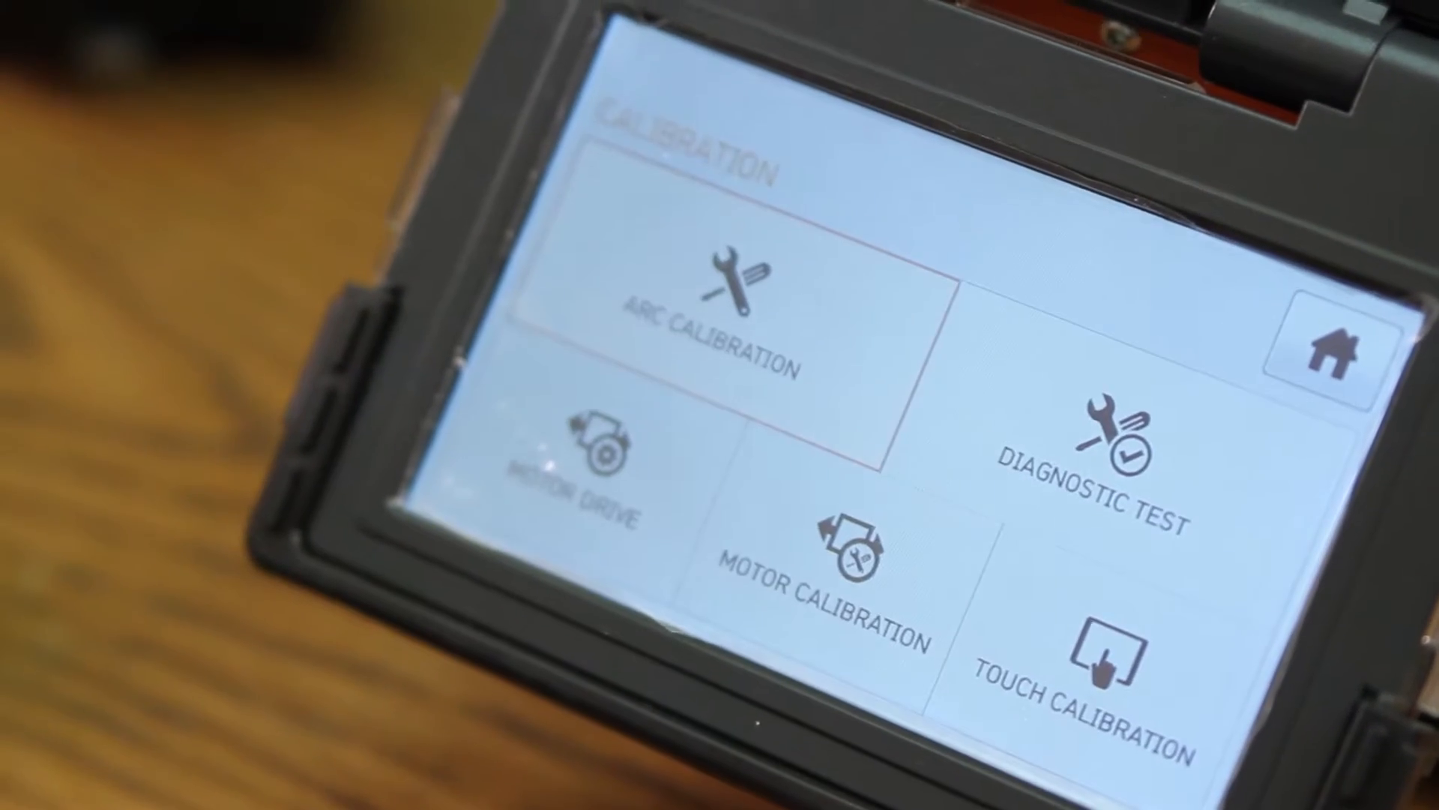
click(744, 303)
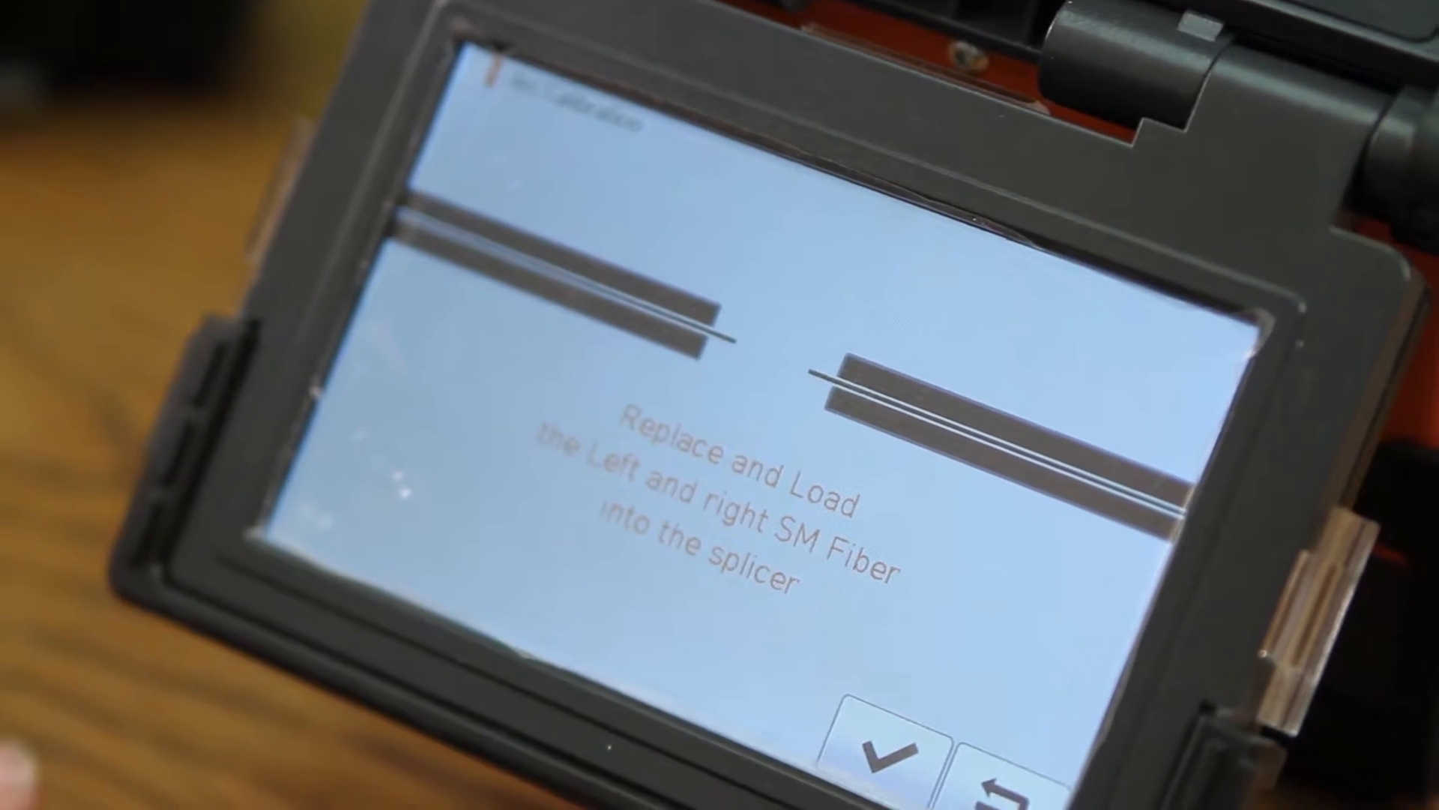
click(877, 744)
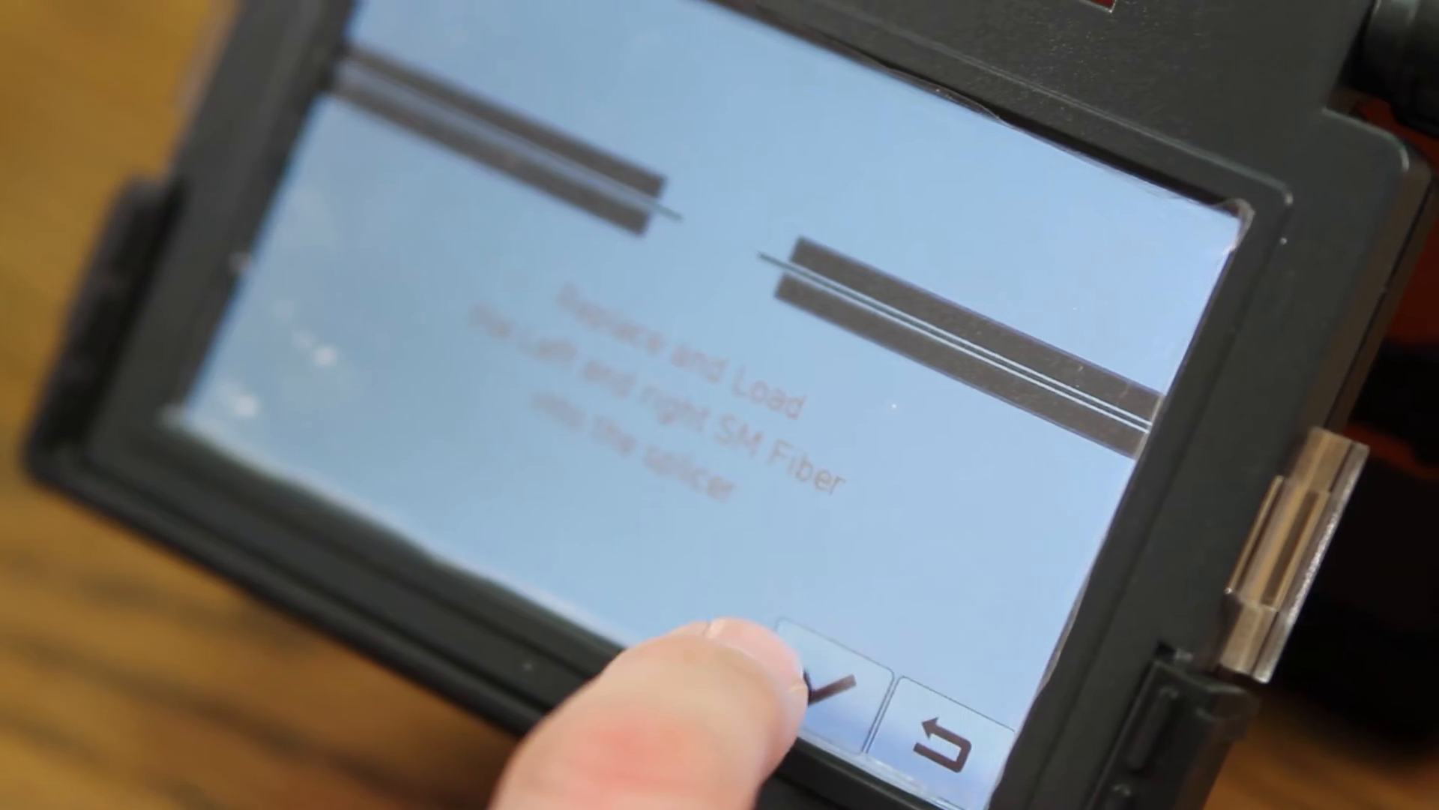
Step: Confirm both fibers are loaded so the splicer begins aligning them
click(835, 670)
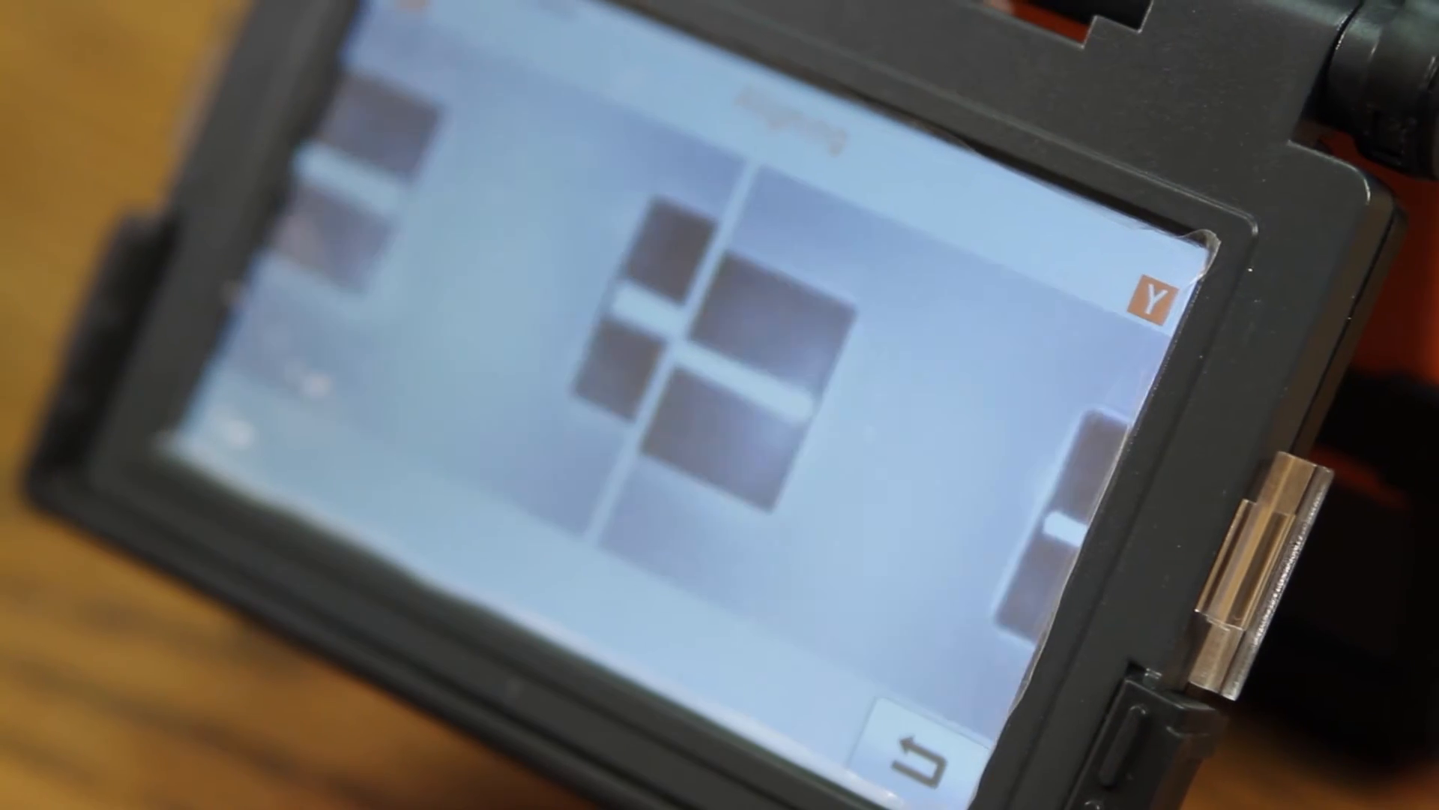